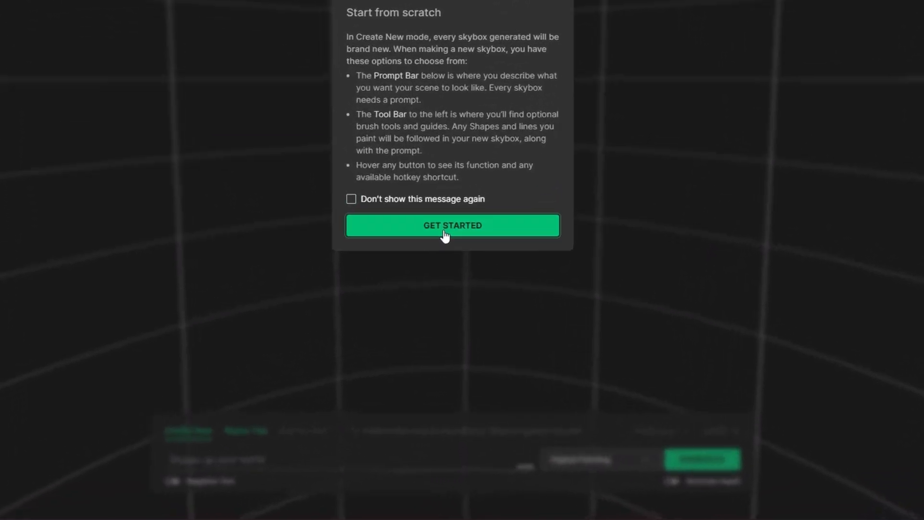
# Generate a Digital Painting nebula skybox with stars, planets and asteroids from the prompt
pyautogui.click(452, 225)
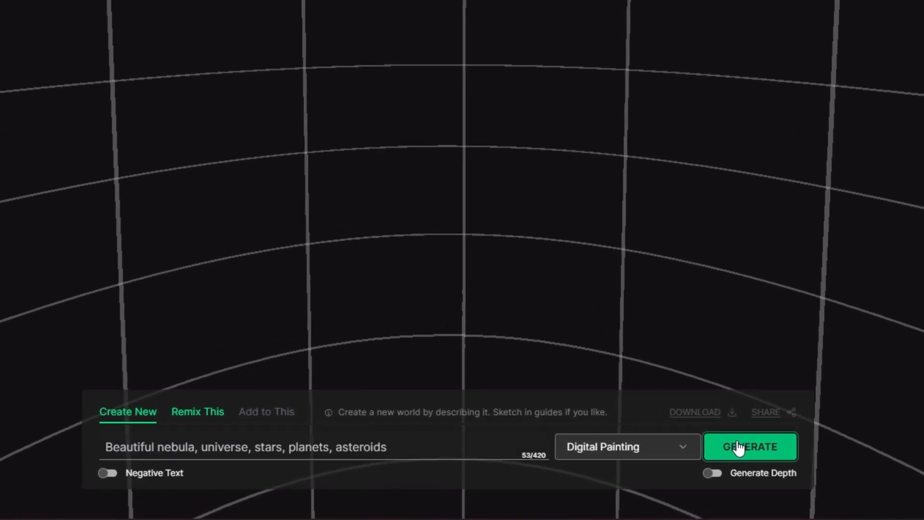
pyautogui.click(749, 446)
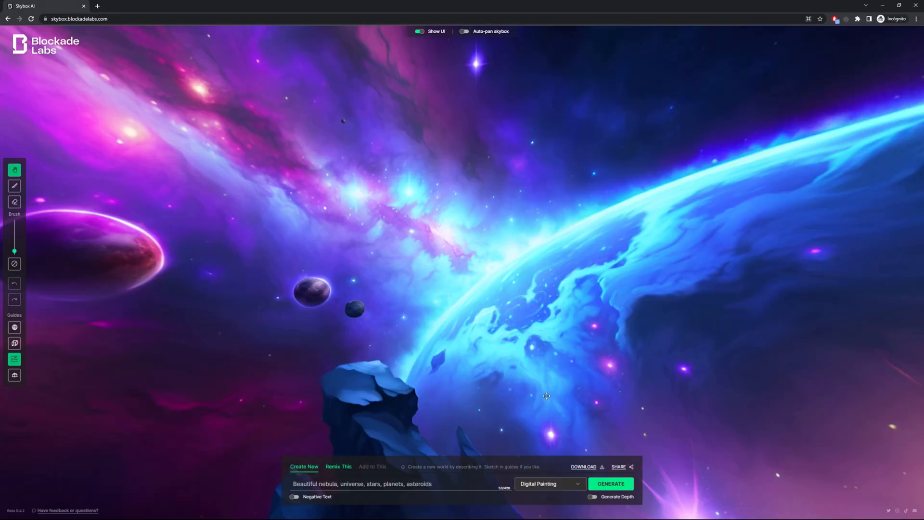
pyautogui.click(583, 466)
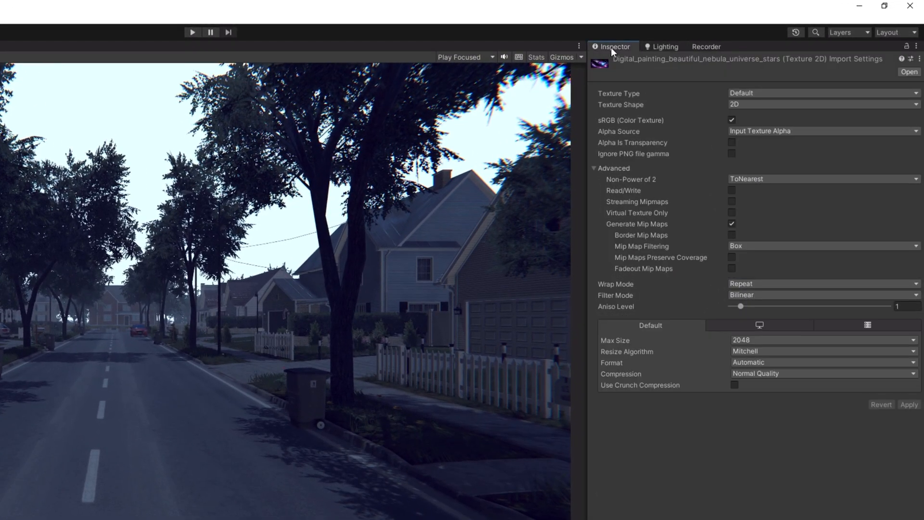
# Change the nebula texture's Texture Shape from 2D to Cube and apply it
pyautogui.click(822, 104)
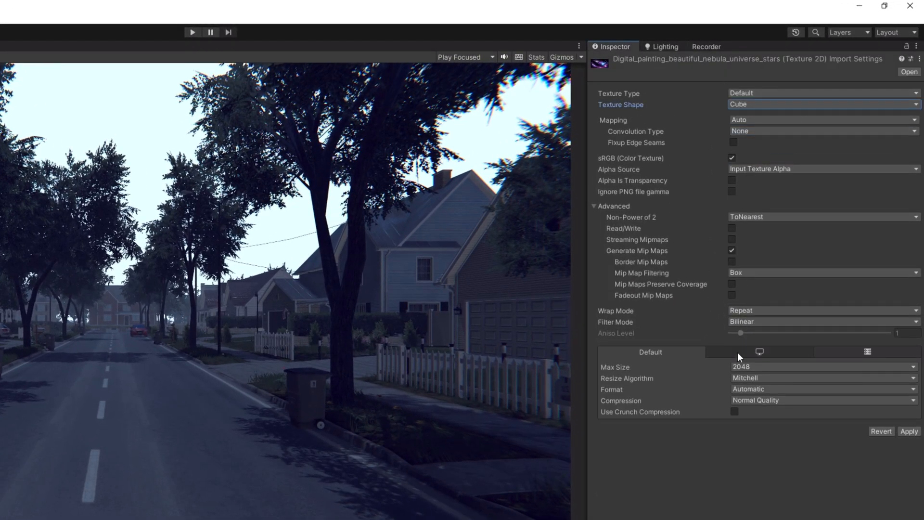
pyautogui.click(820, 401)
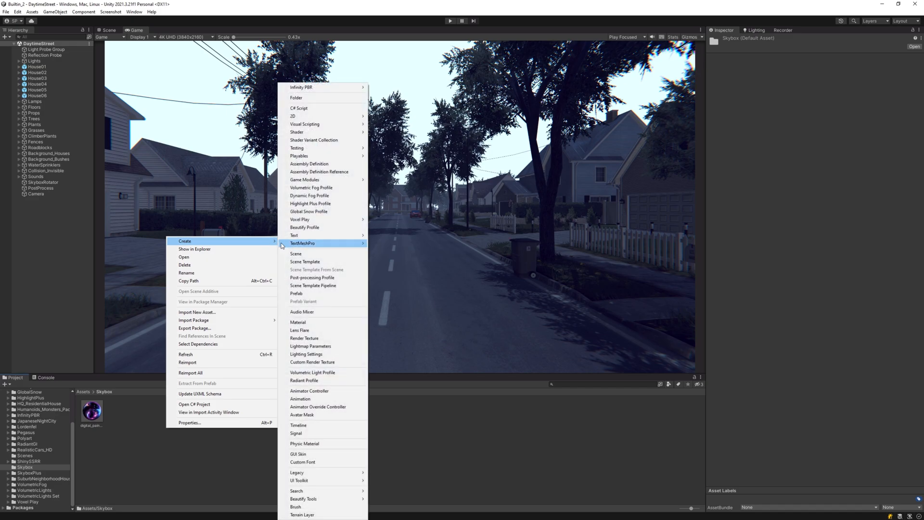
# Create a MySky material with the Skybox/Cubemap shader and assign it as the Lighting Environment skybox
pyautogui.click(297, 321)
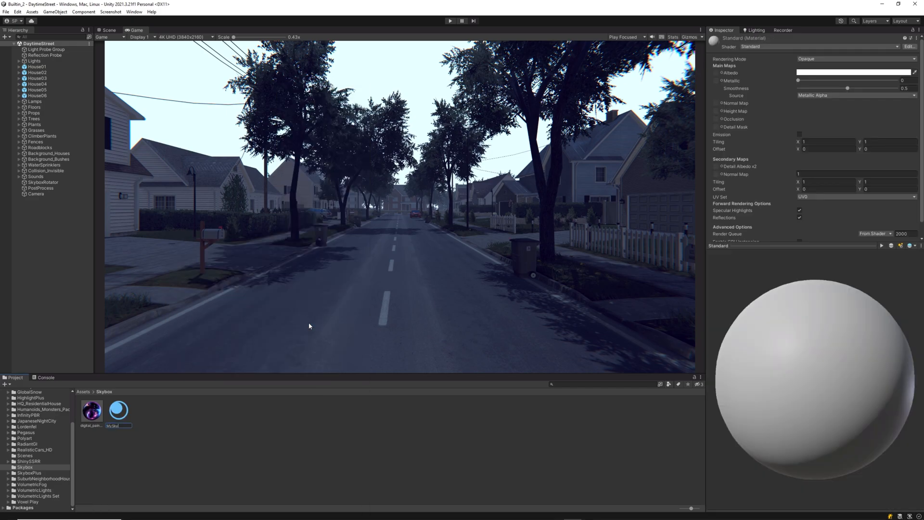
pyautogui.click(818, 46)
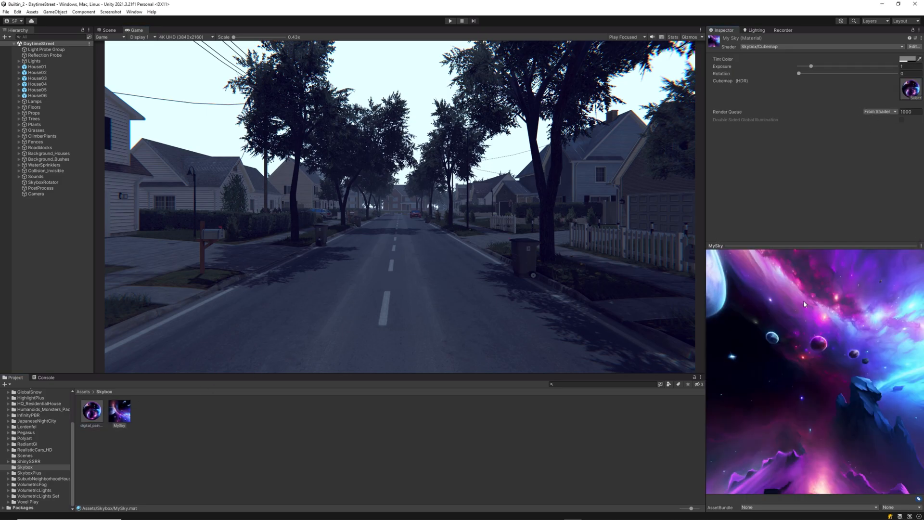
pyautogui.click(757, 29)
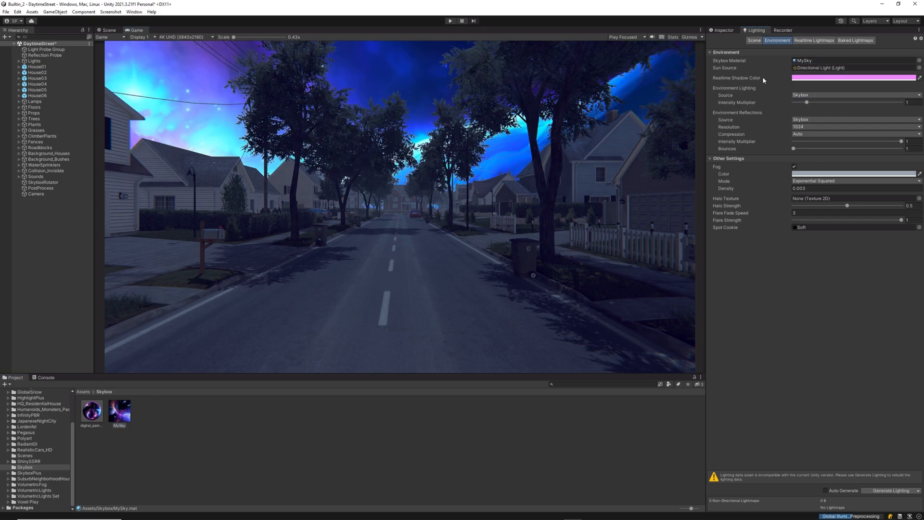
pyautogui.moveTo(388, 66)
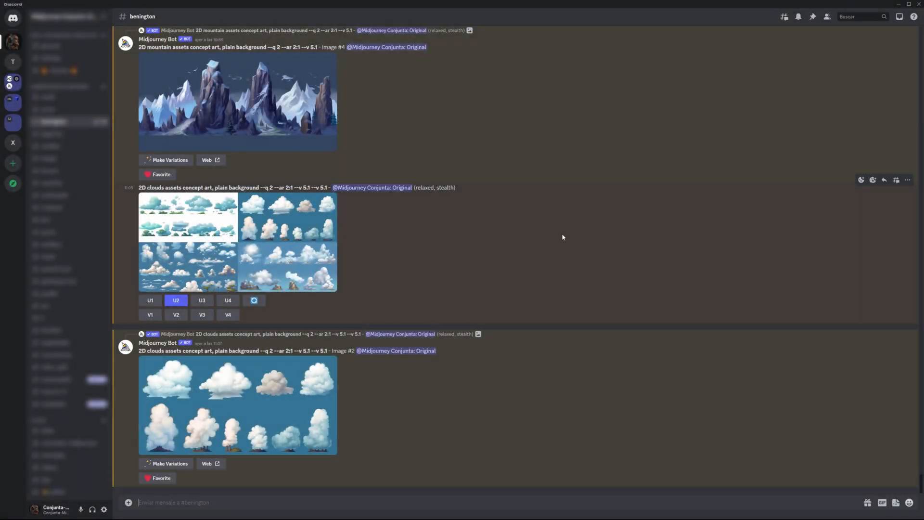
pyautogui.moveTo(249, 379)
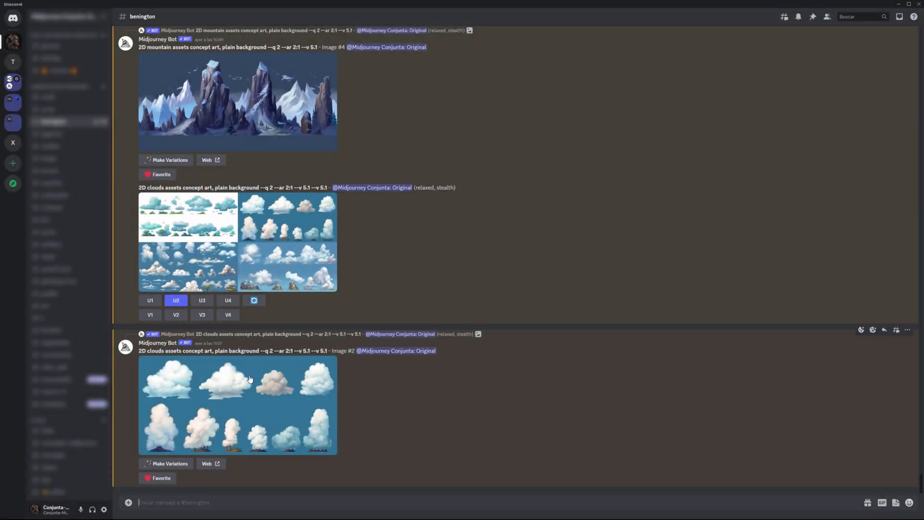
# Enlarge the Midjourney 2D mountain assets grid in the Discord channel
pyautogui.click(237, 405)
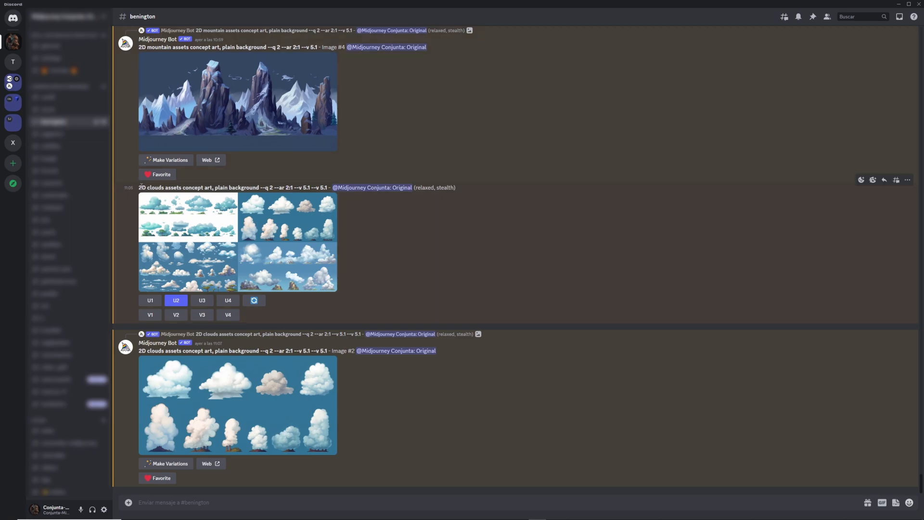
pyautogui.tripleClick(230, 188)
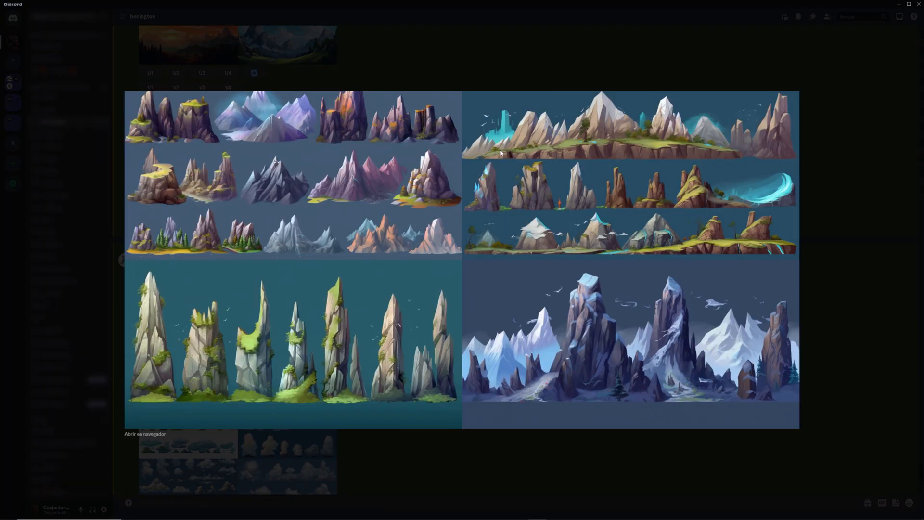
pyautogui.moveTo(687, 332)
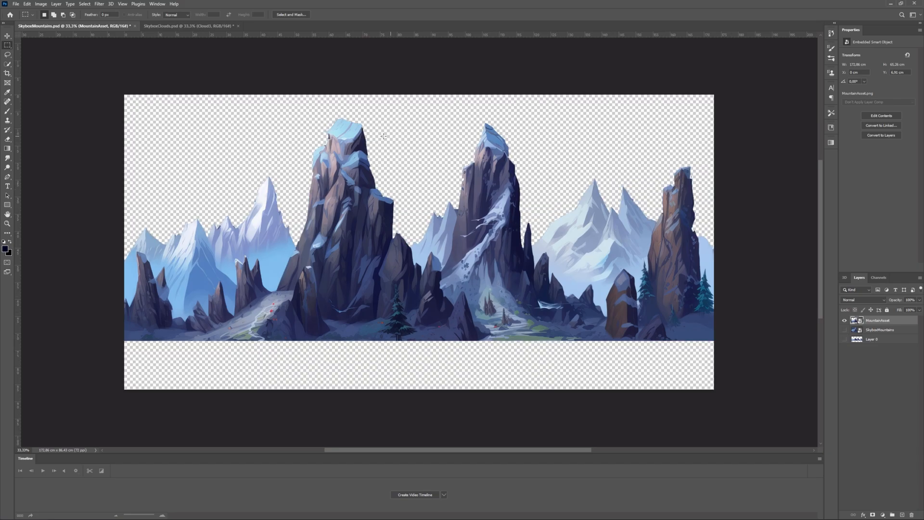
# In SkyboxClouds.psd, hide layers so only one cloud shows on a transparent canvas
pyautogui.click(185, 25)
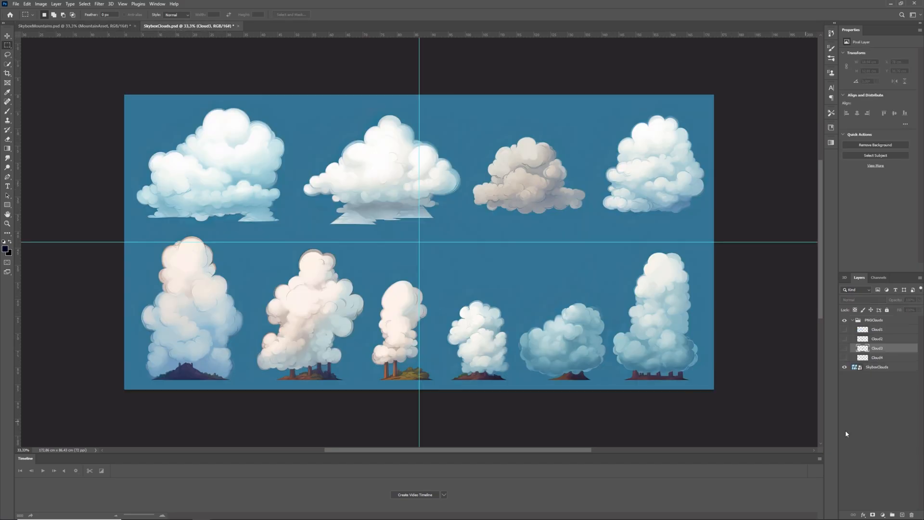
pyautogui.click(844, 356)
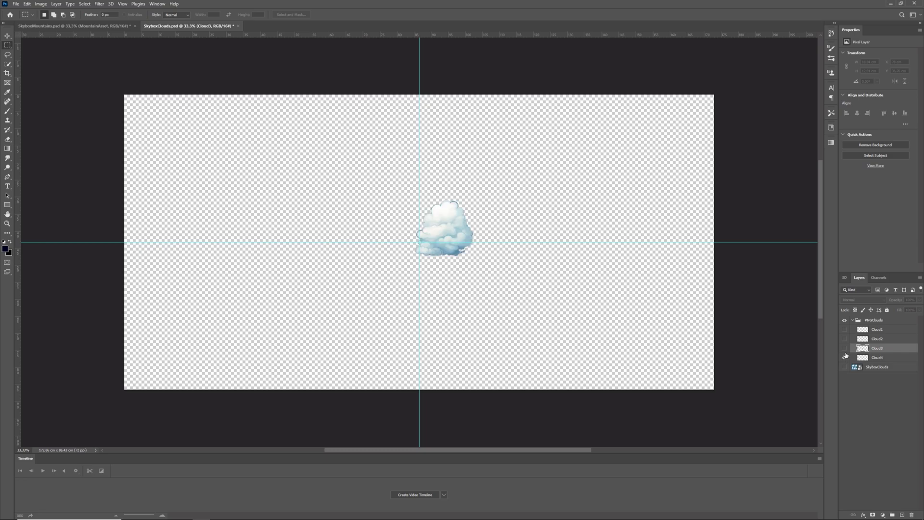
pyautogui.click(844, 347)
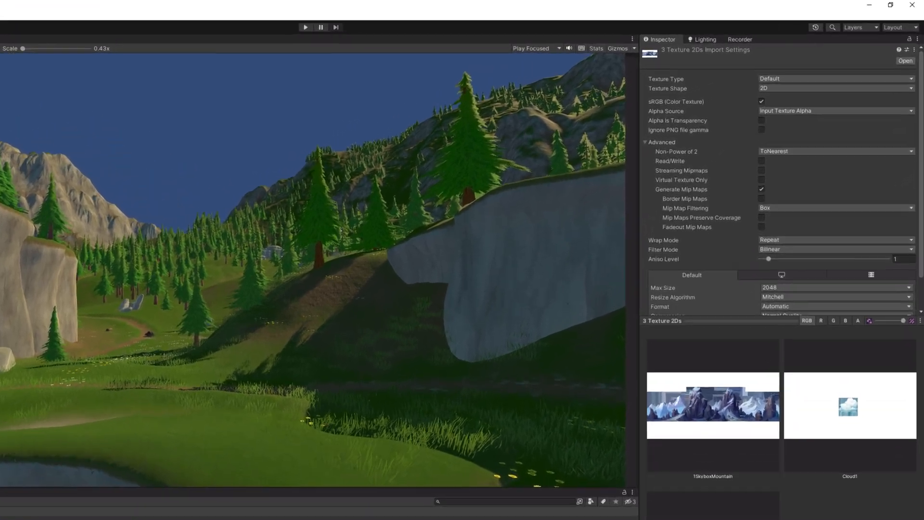
# Set the three mountain and cloud textures to Cube shape with Latitude-Longitude (Cylindrical) mapping
pyautogui.click(834, 89)
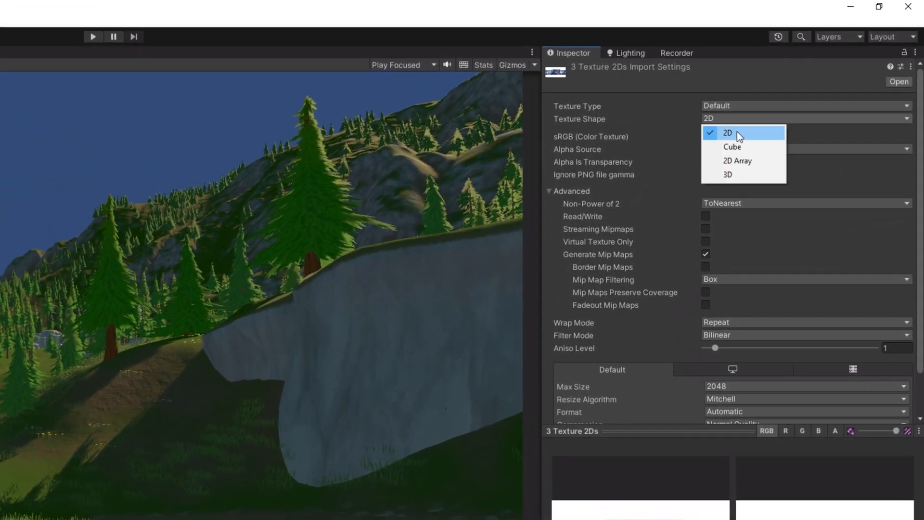
pyautogui.click(732, 147)
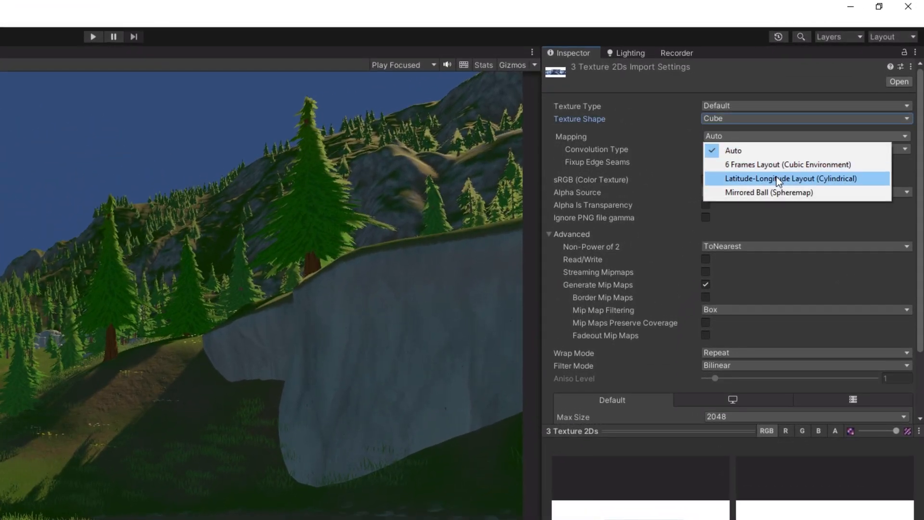
pyautogui.click(789, 178)
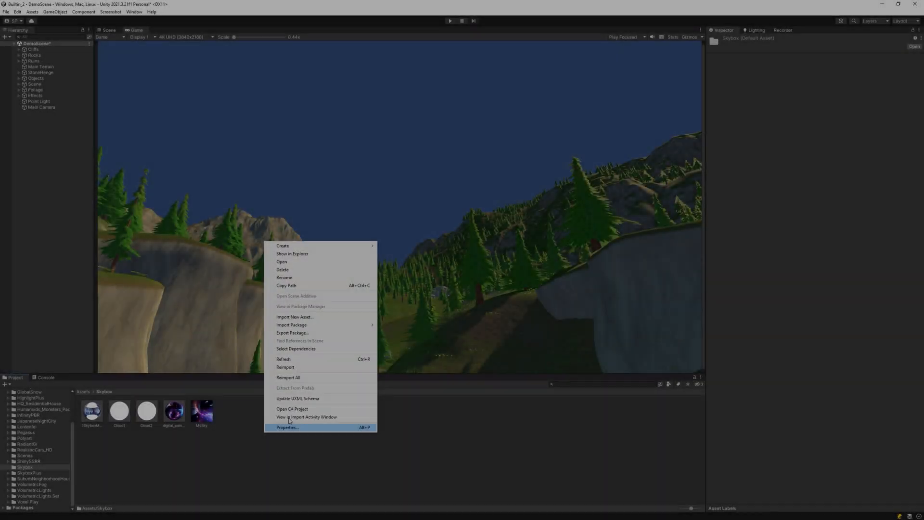
pyautogui.moveTo(281, 246)
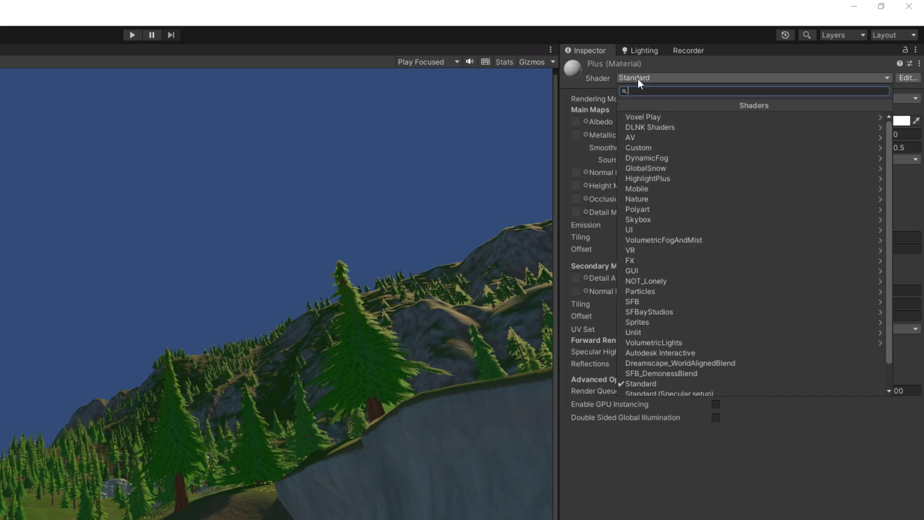
# Give the Plus material the Skybox Plus Landscape shader and assign Cloud1 to a cloud layer
pyautogui.click(637, 219)
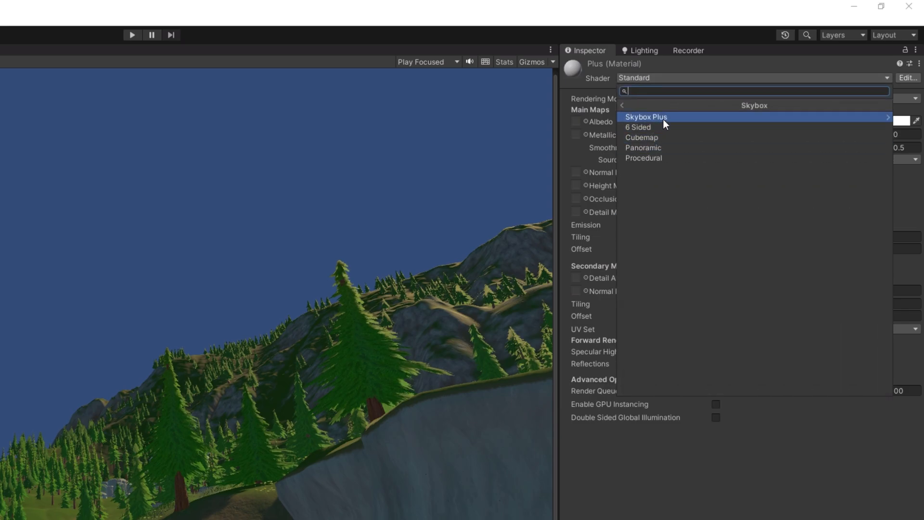
pyautogui.click(646, 116)
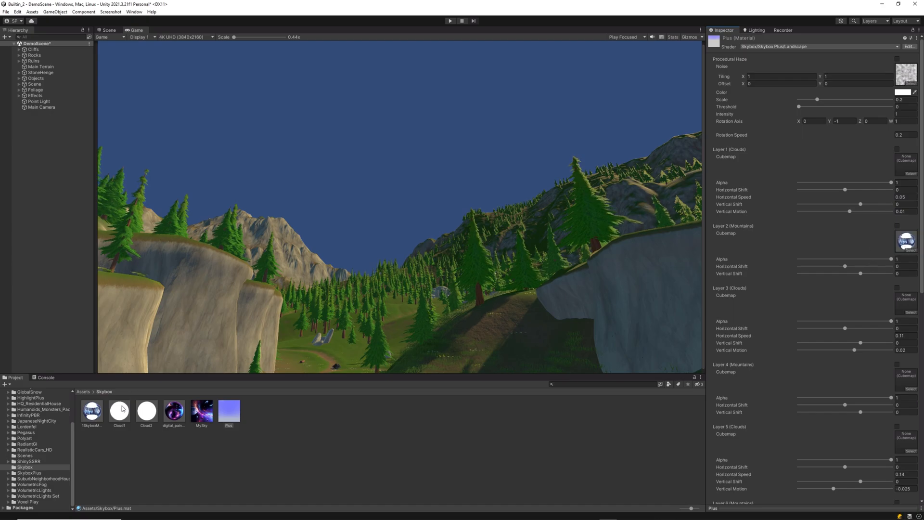
pyautogui.click(146, 410)
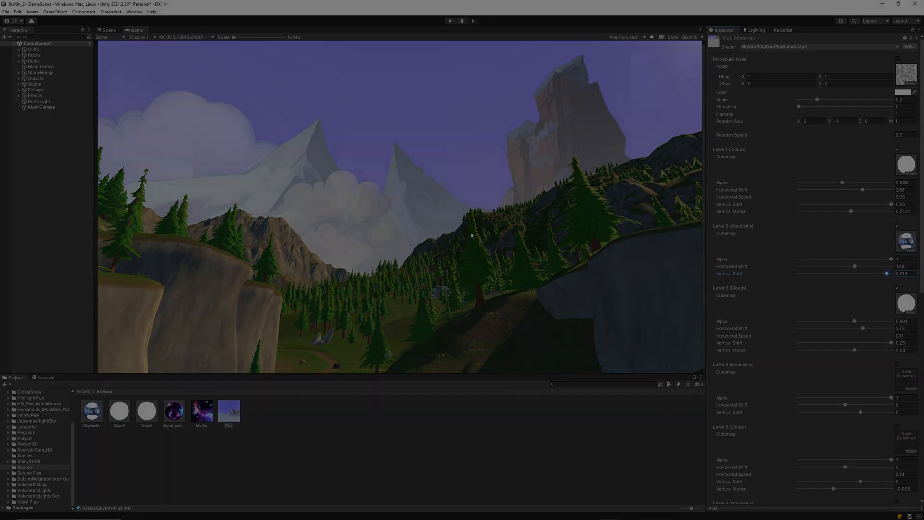
# Rotate the Directional Light to aim the sun, adjust sun size and tint, and enable Night Time
pyautogui.click(45, 113)
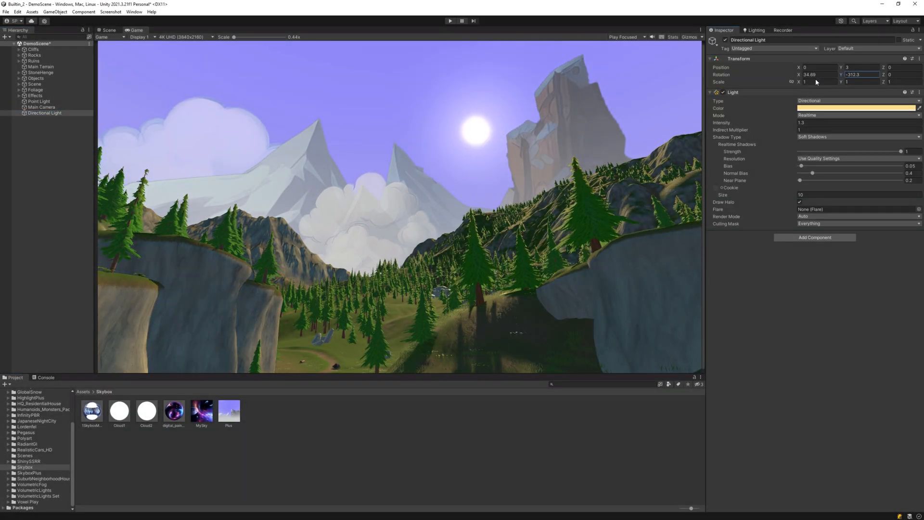
pyautogui.click(229, 410)
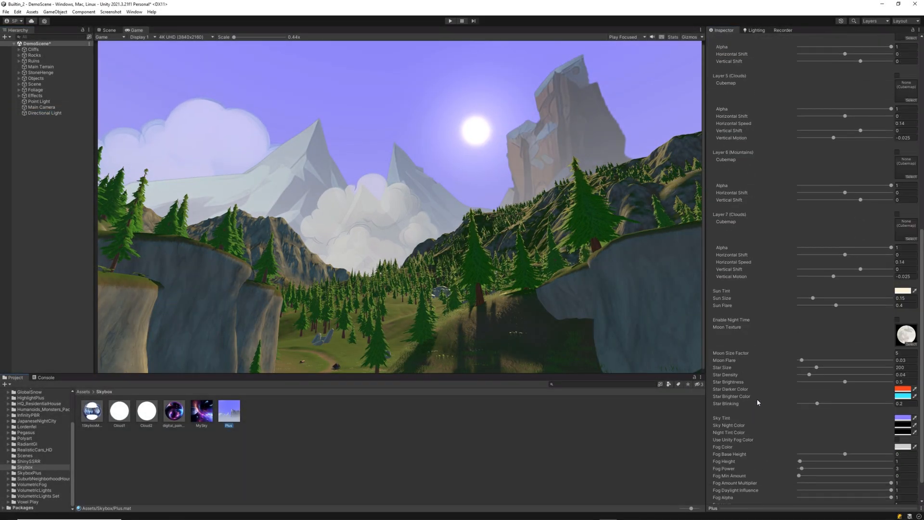
pyautogui.click(901, 290)
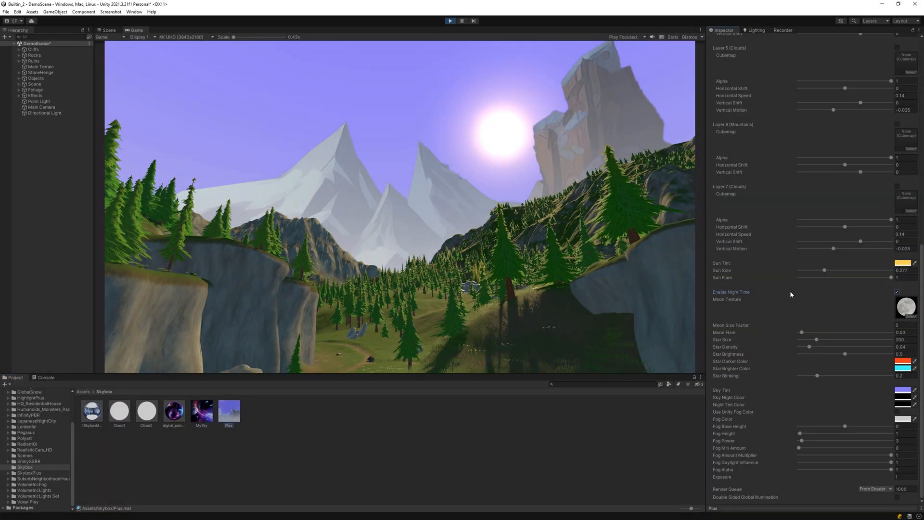
pyautogui.click(46, 113)
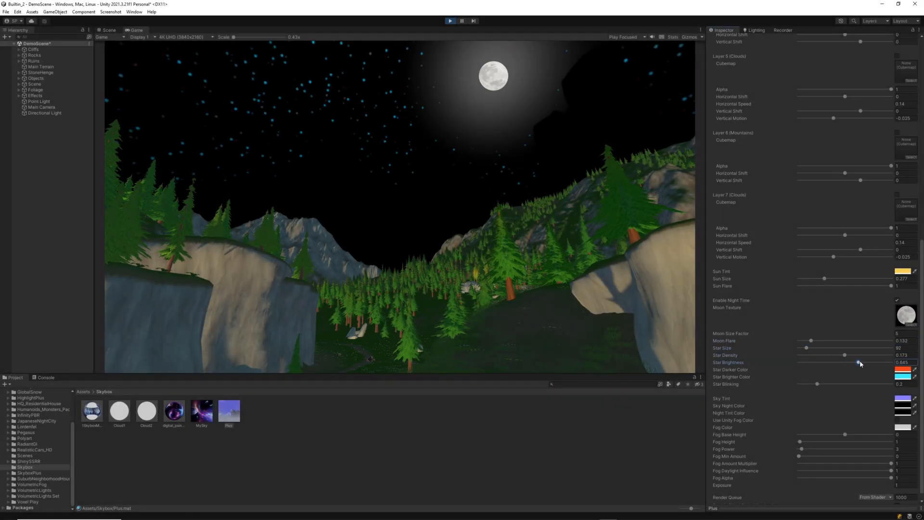
# Adjust star brightness and pick a deep blue Sky Night Color around the moon
pyautogui.click(901, 376)
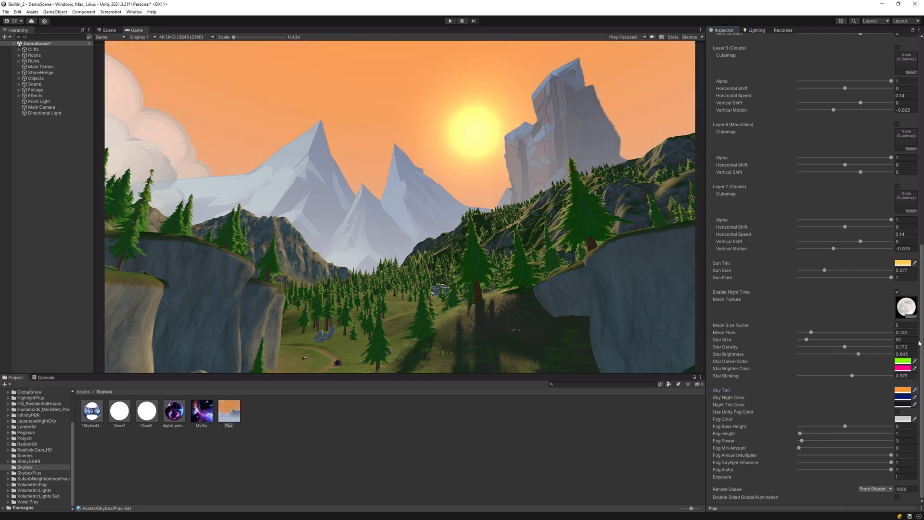
pyautogui.click(905, 397)
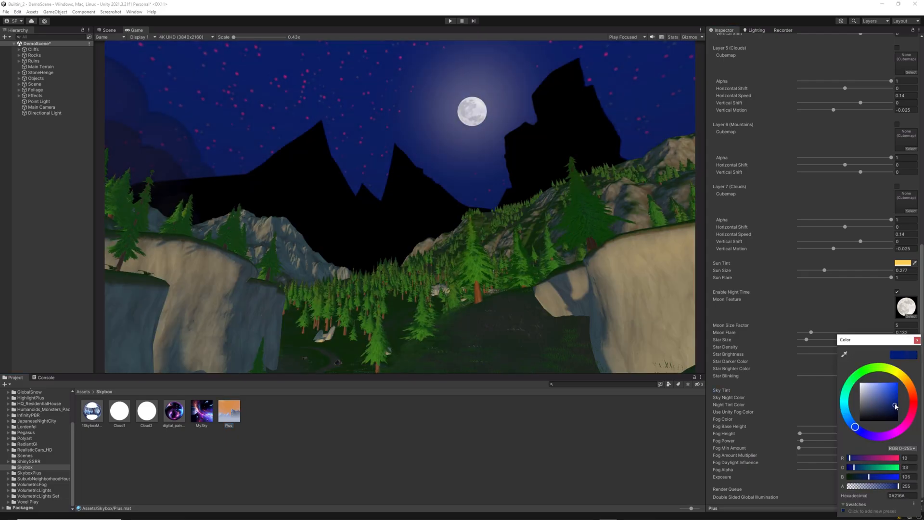